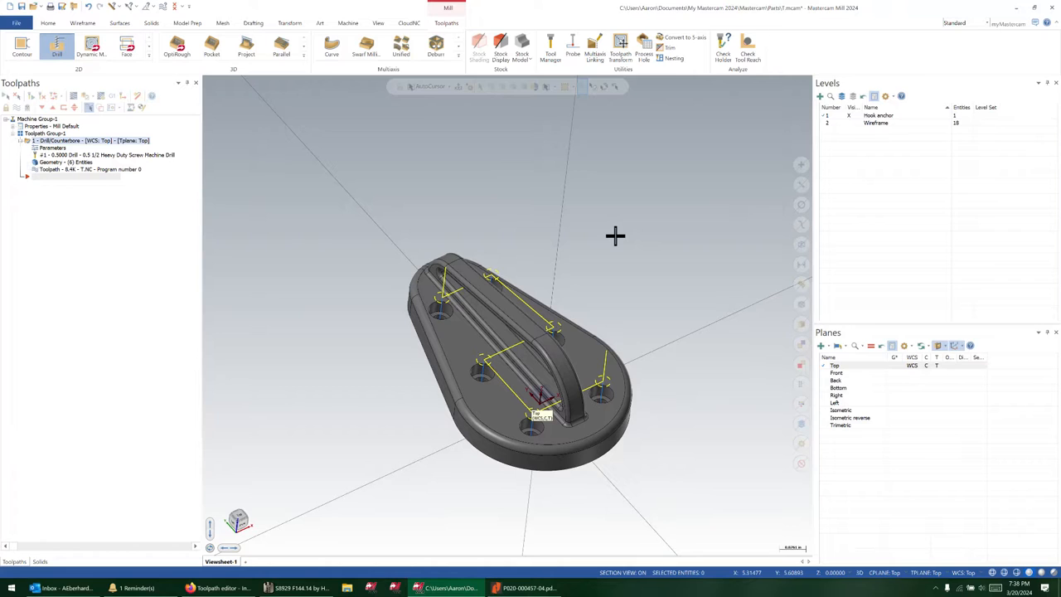
{"action": "mouse_move", "coordinate": [545, 199]}
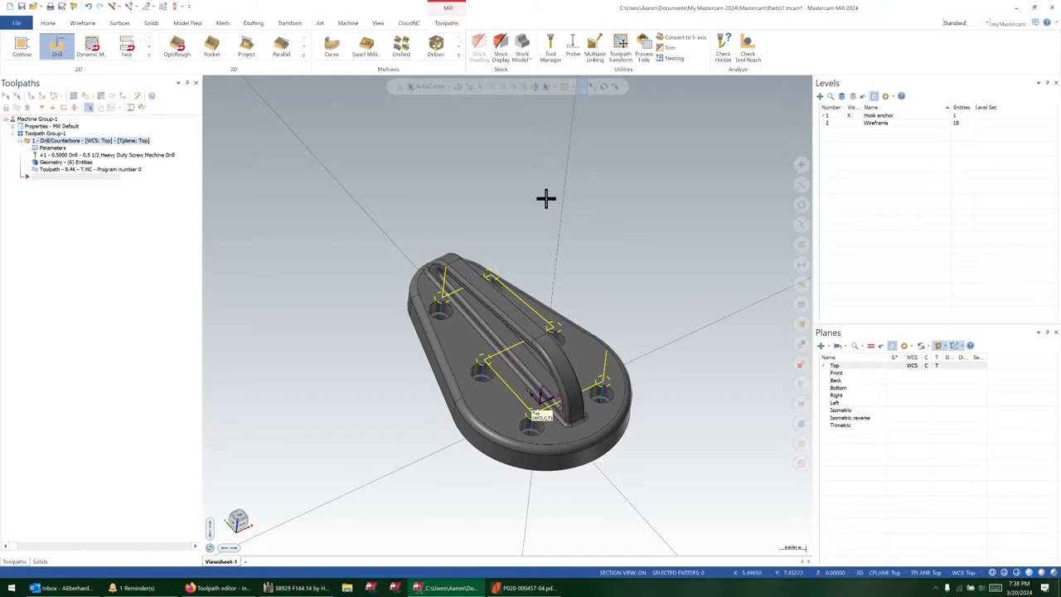
{"action": "mouse_move", "coordinate": [600, 182]}
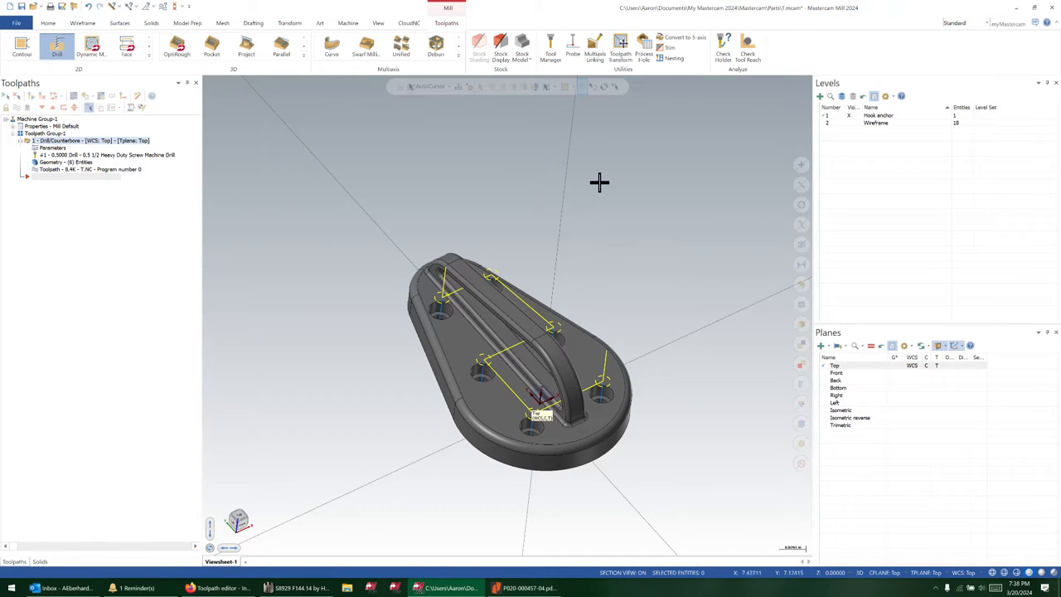
{"action": "mouse_move", "coordinate": [637, 129]}
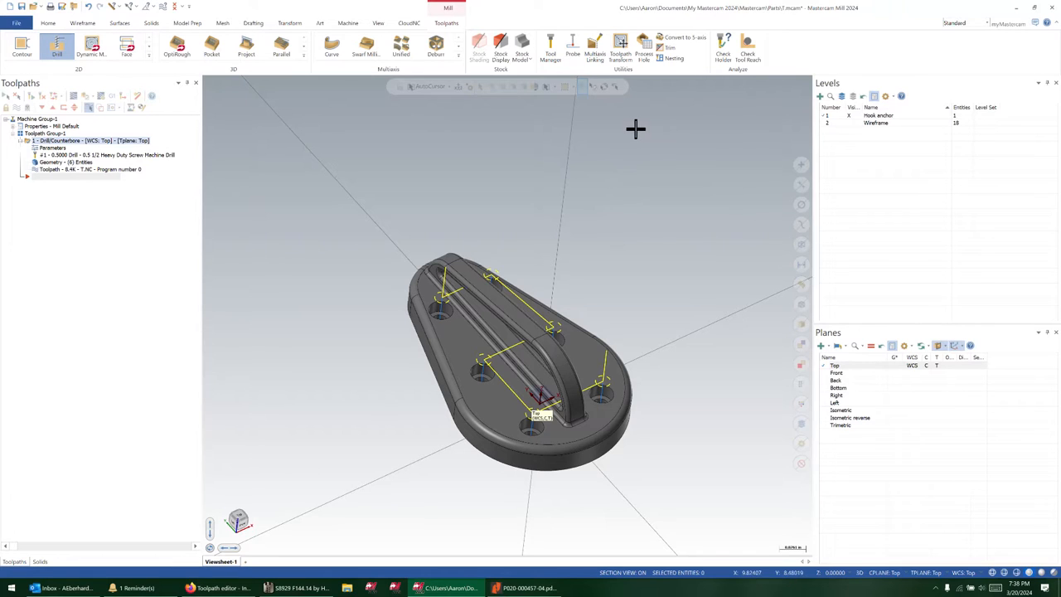
{"action": "mouse_move", "coordinate": [542, 232]}
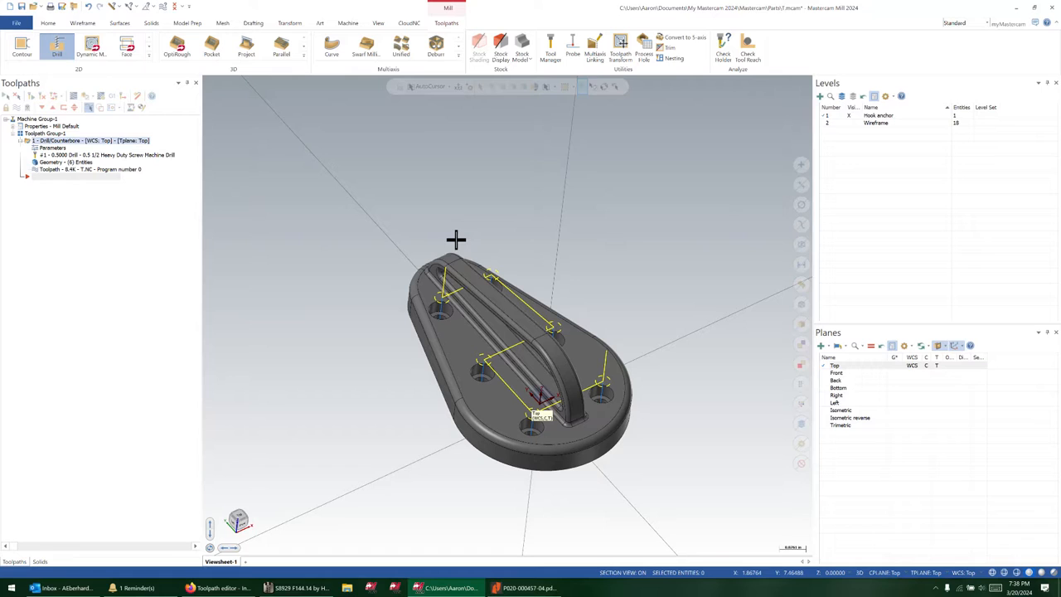
{"action": "mouse_move", "coordinate": [450, 244]}
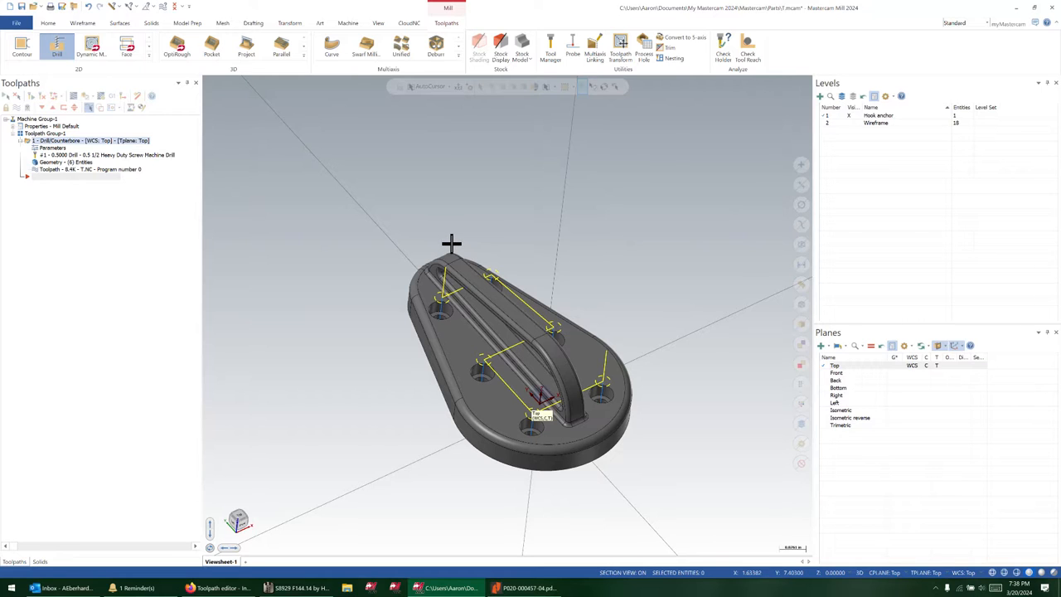
{"action": "mouse_move", "coordinate": [448, 257]}
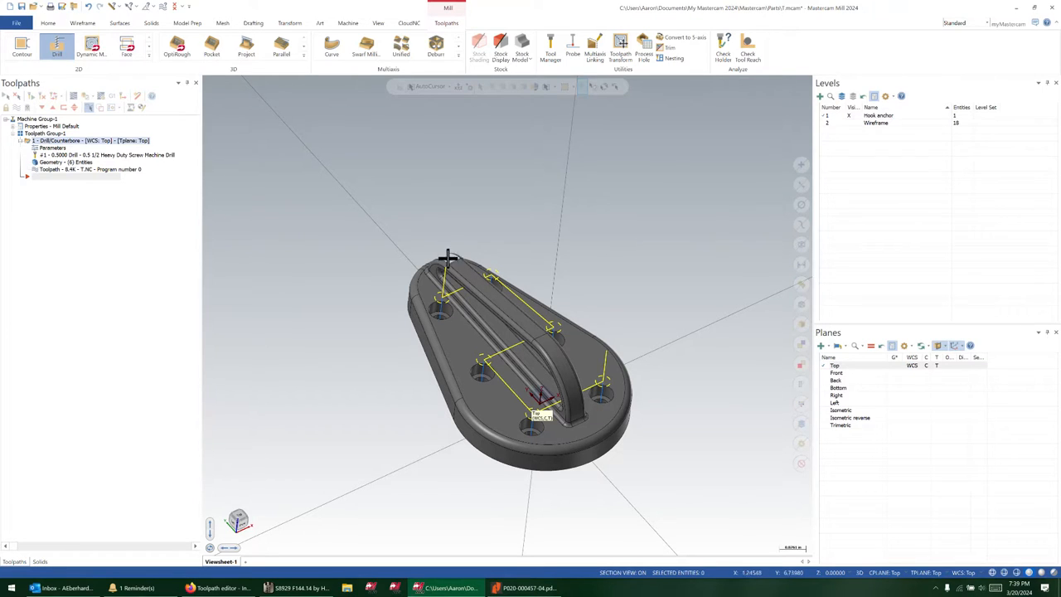
{"action": "mouse_move", "coordinate": [595, 231]}
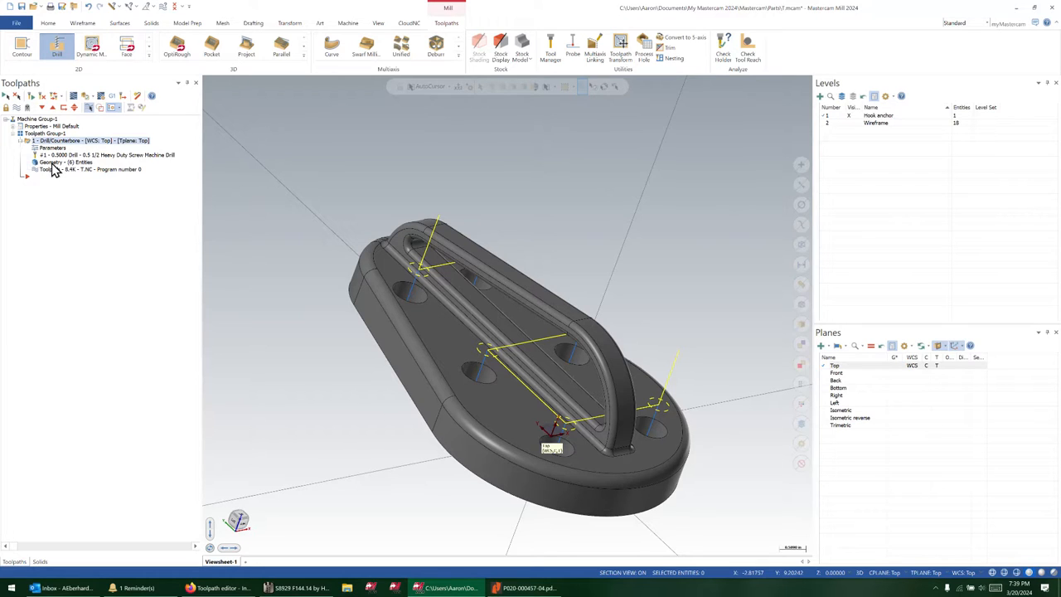
{"action": "mouse_move", "coordinate": [66, 169]}
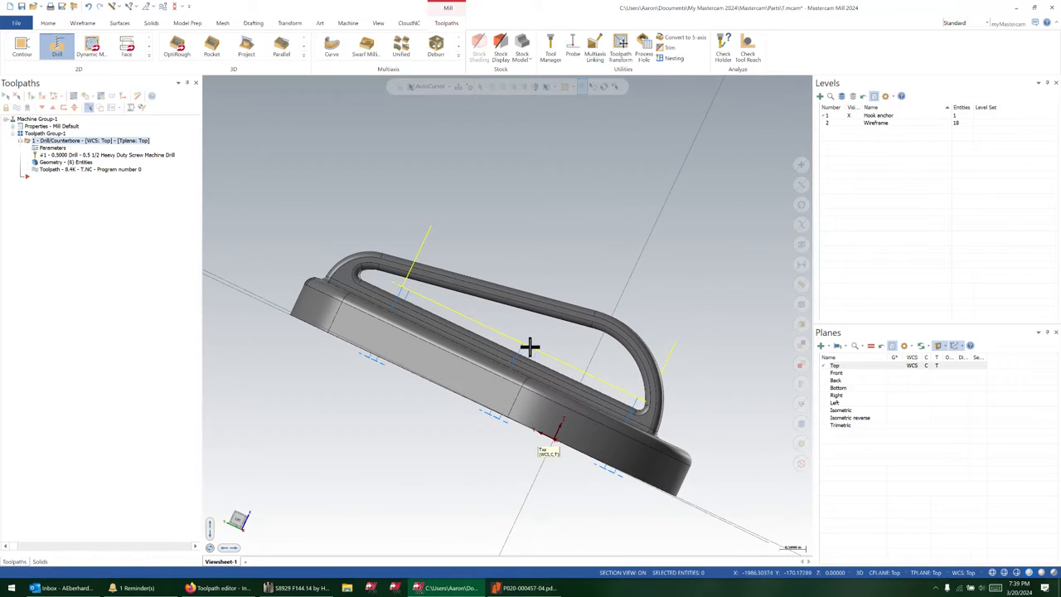
{"action": "mouse_move", "coordinate": [563, 354]}
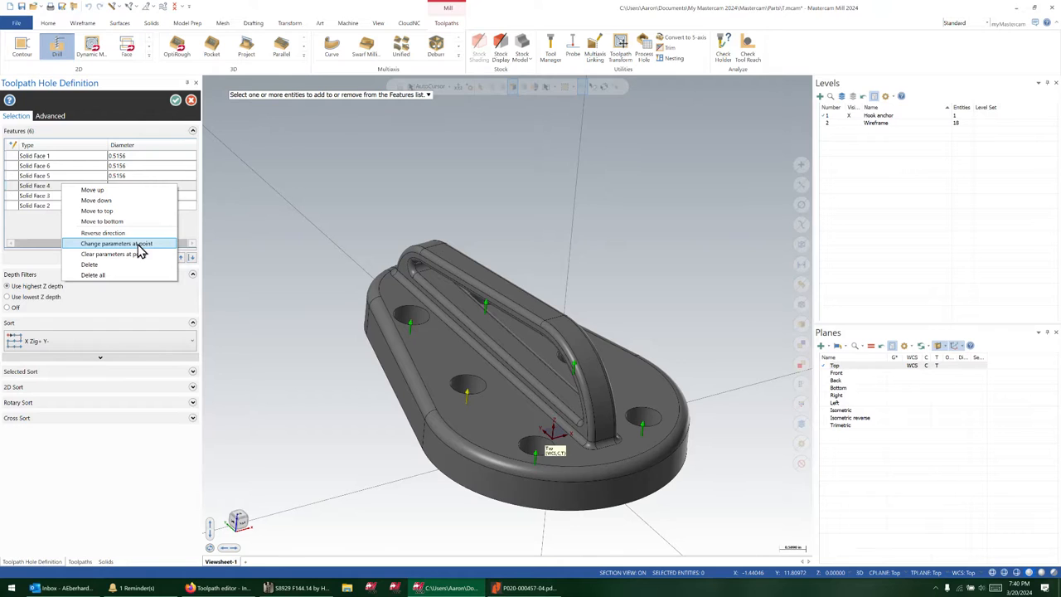
Step: Show the drill operation's hole definition listing its six solid-face features
{"action": "left_click", "coordinate": [116, 242]}
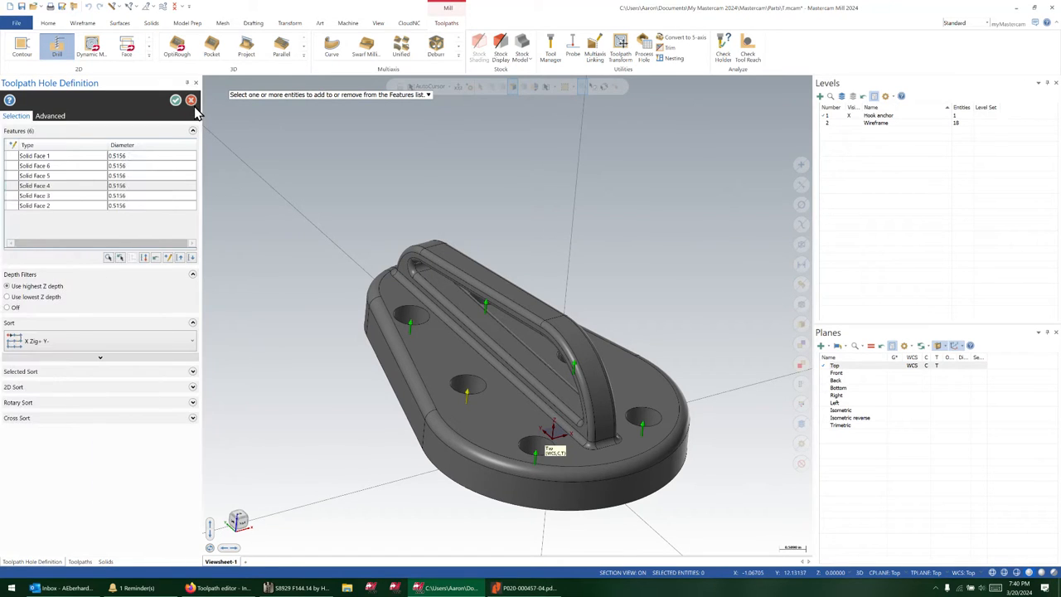
{"action": "left_click", "coordinate": [175, 99]}
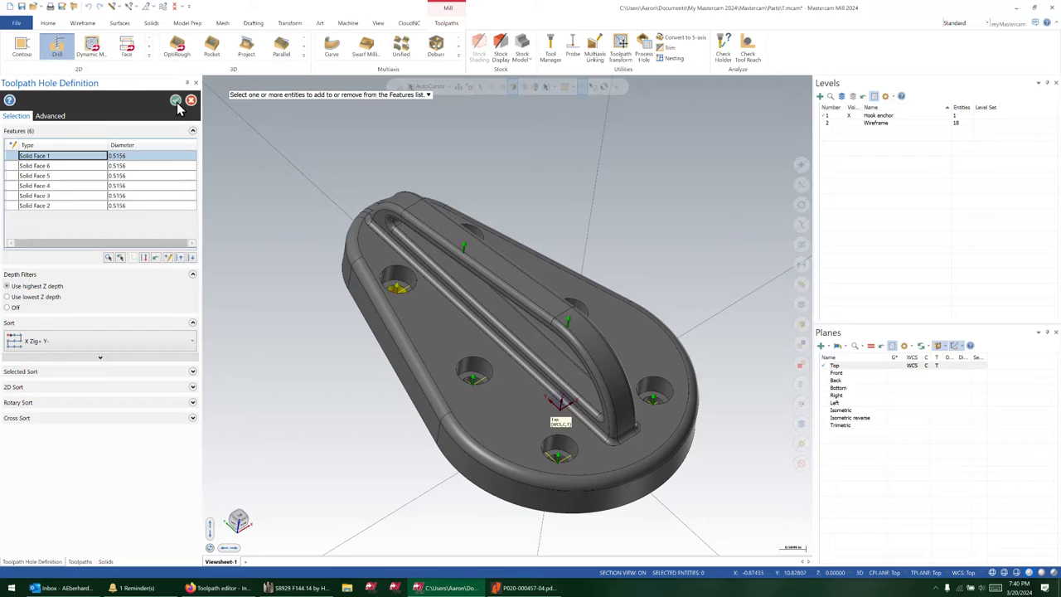
Step: Enable automatic linking, accept the absolute-clearance / incremental-retract warning, and return to hole selection
{"action": "left_click", "coordinate": [175, 100]}
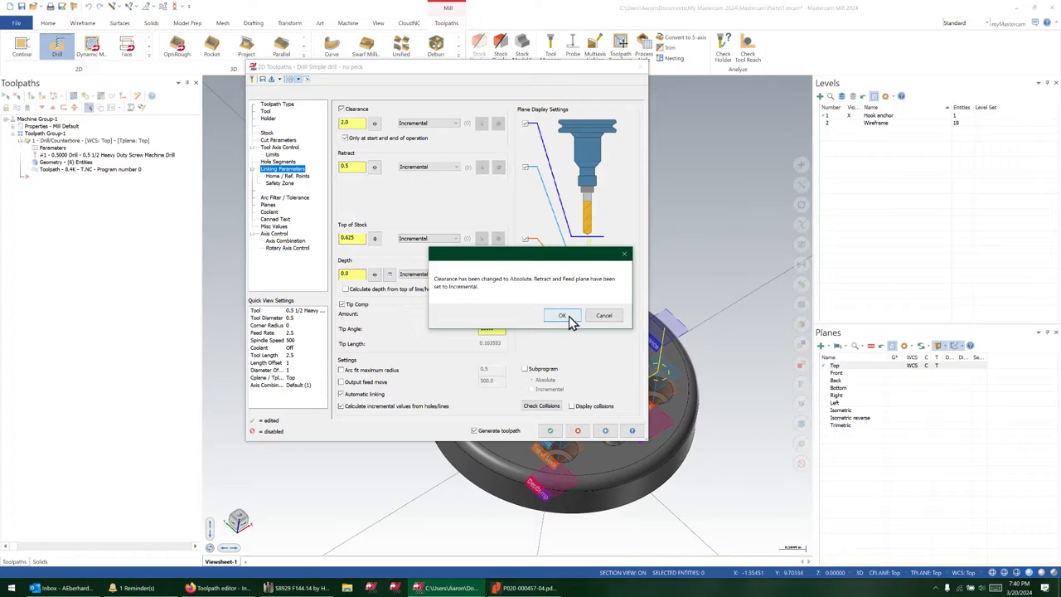
{"action": "left_click", "coordinate": [564, 315]}
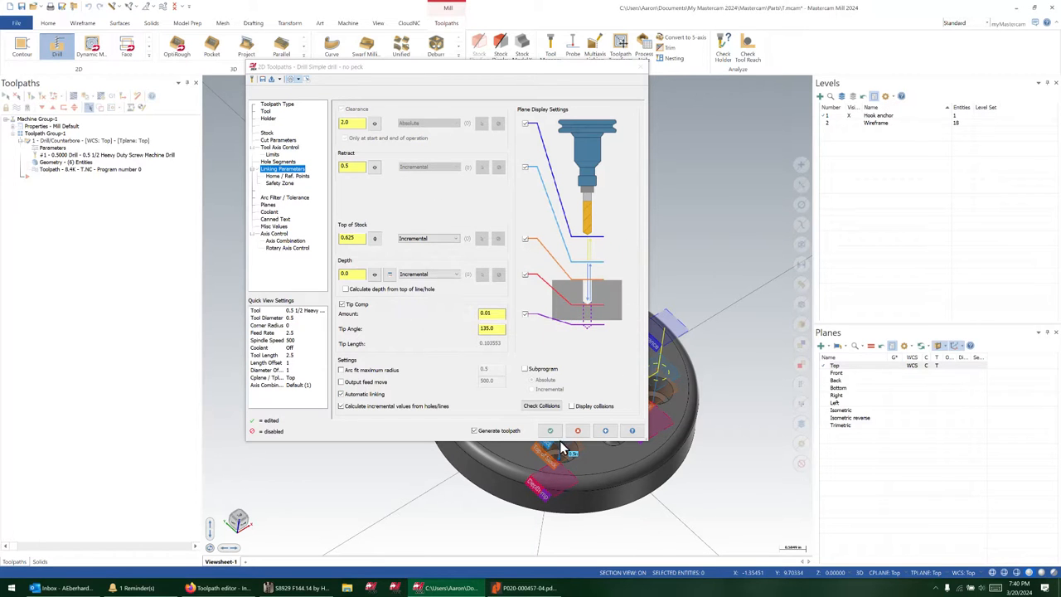
{"action": "left_click", "coordinate": [550, 431]}
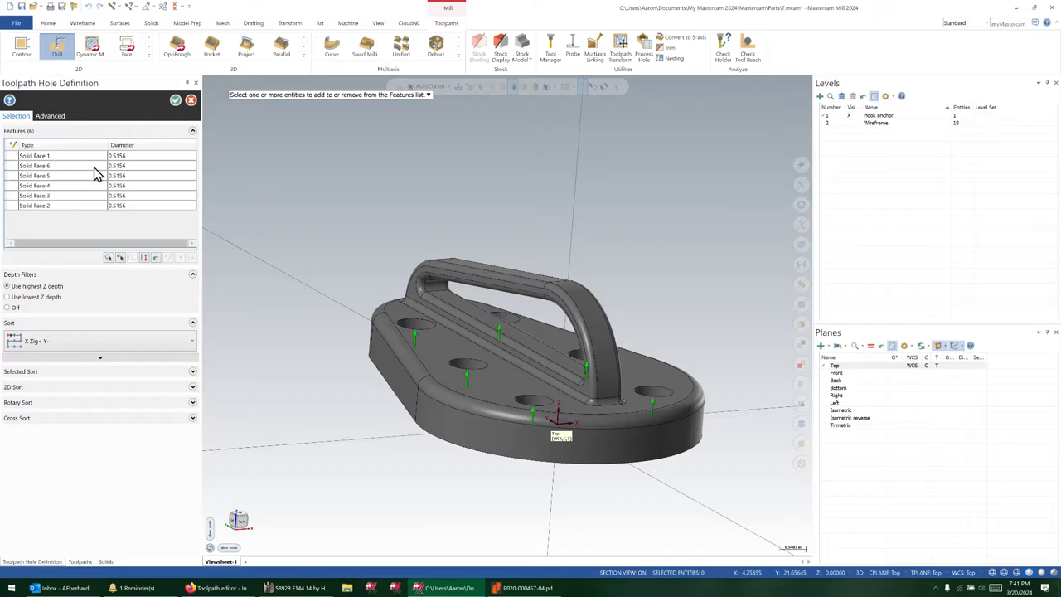
Step: Accept the holes, review Linking Parameters and regenerate the drill so rapids clear the handle
{"action": "left_click", "coordinate": [175, 99]}
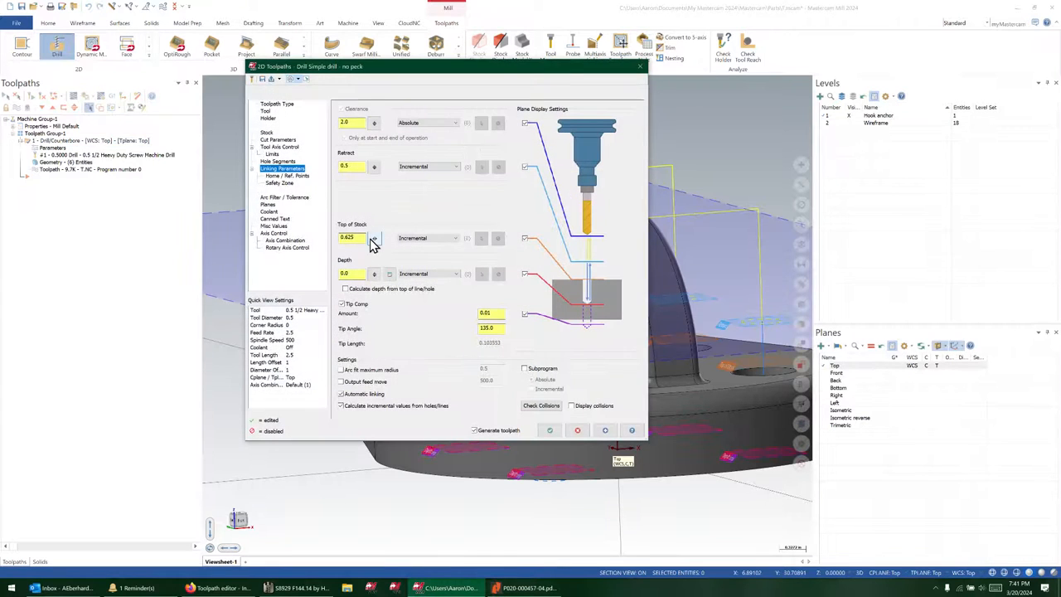
{"action": "left_click", "coordinate": [352, 166]}
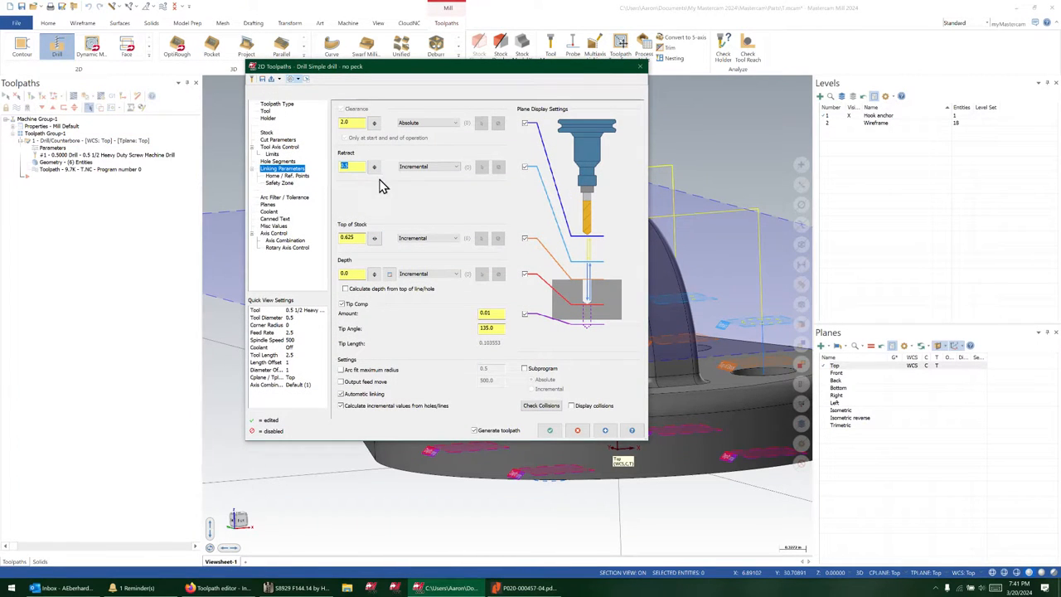
{"action": "left_click", "coordinate": [550, 431]}
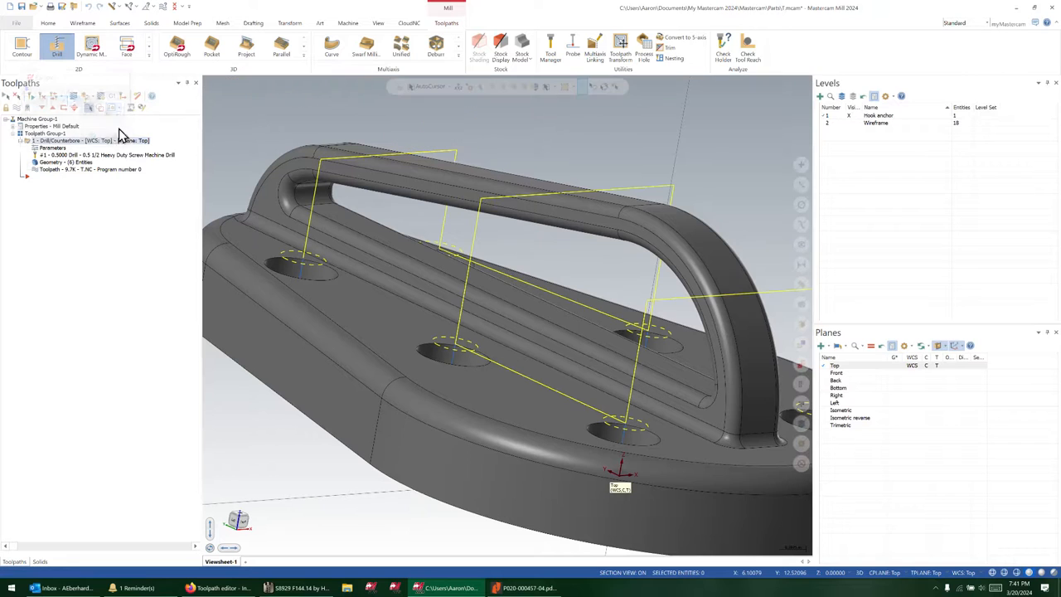
Step: Return to the drill's Linking Parameters and start editing the Clearance height
{"action": "double_click", "coordinate": [74, 140]}
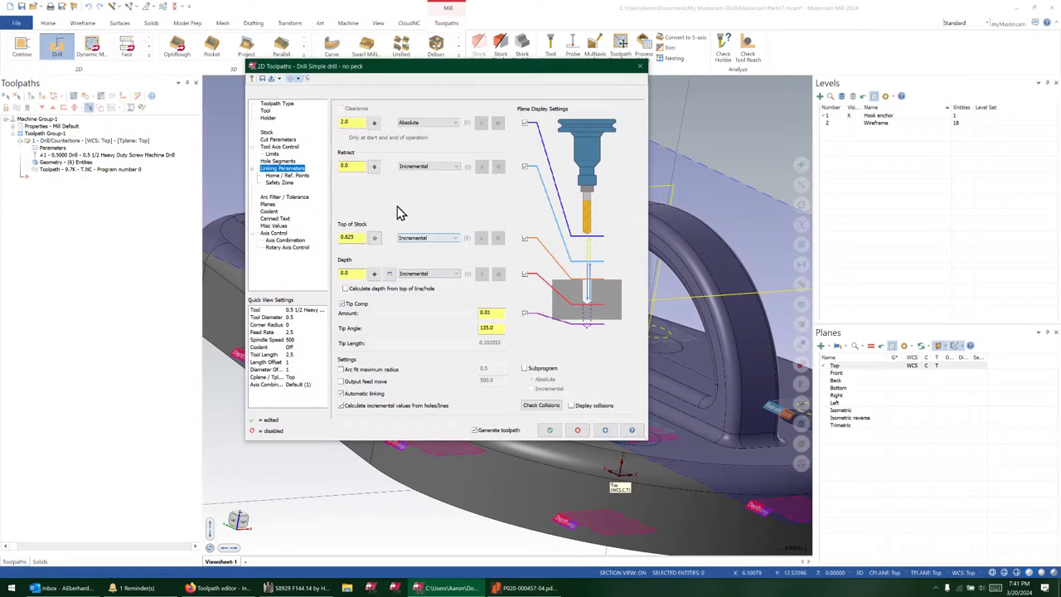
{"action": "left_click", "coordinate": [350, 166]}
{"action": "type", "text": "0.5"}
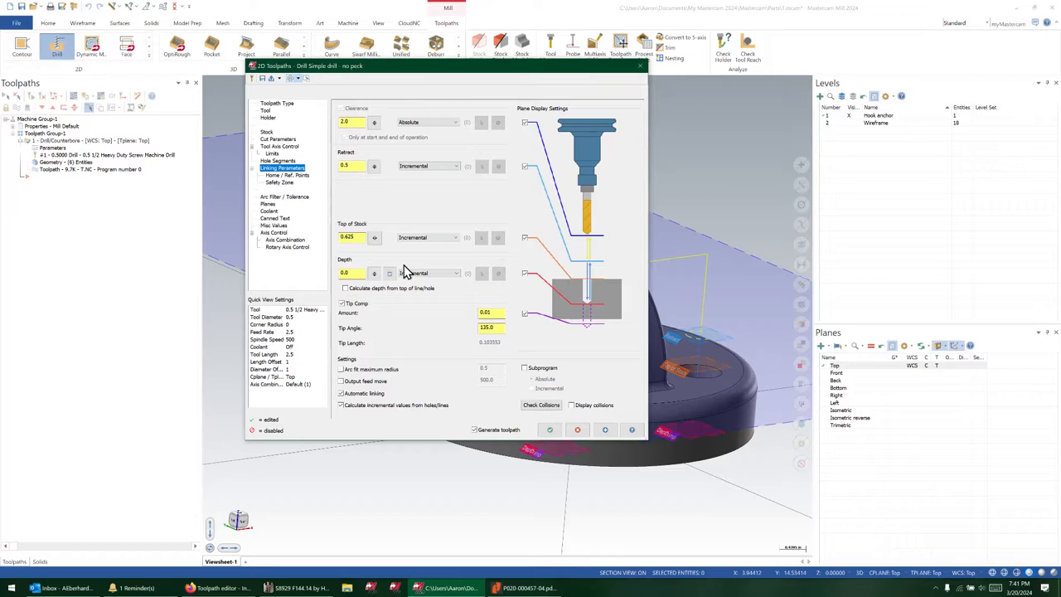
{"action": "mouse_move", "coordinate": [149, 58]}
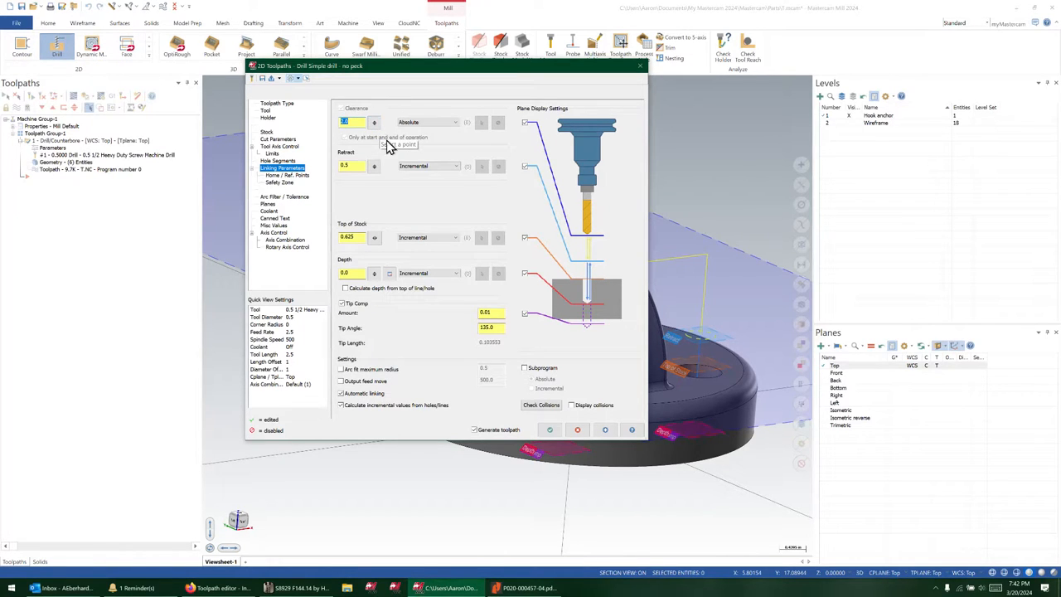
{"action": "left_click", "coordinate": [428, 166]}
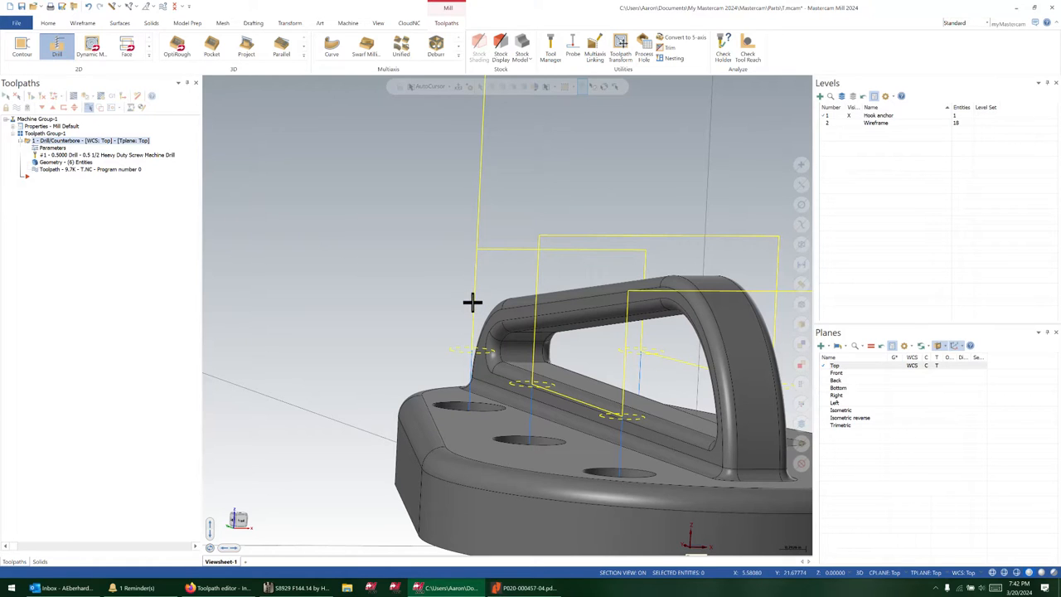
{"action": "mouse_move", "coordinate": [445, 245]}
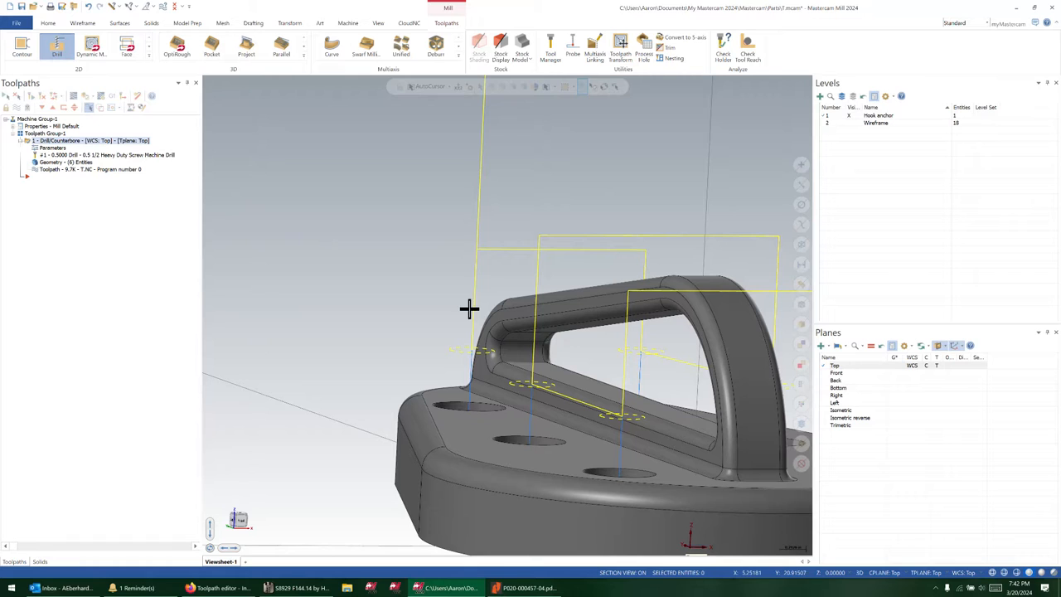
{"action": "mouse_move", "coordinate": [477, 259]}
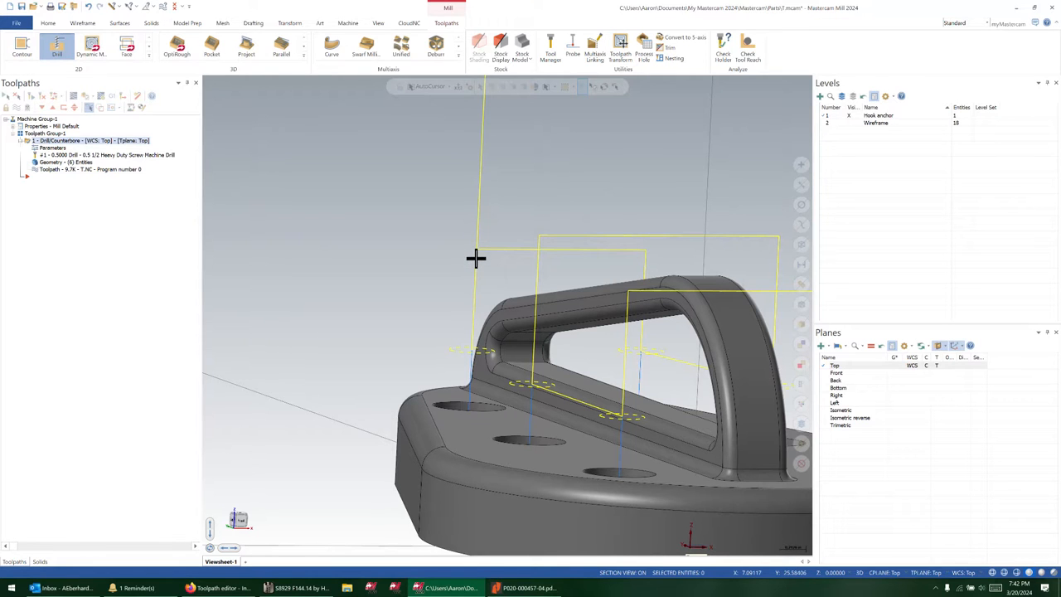